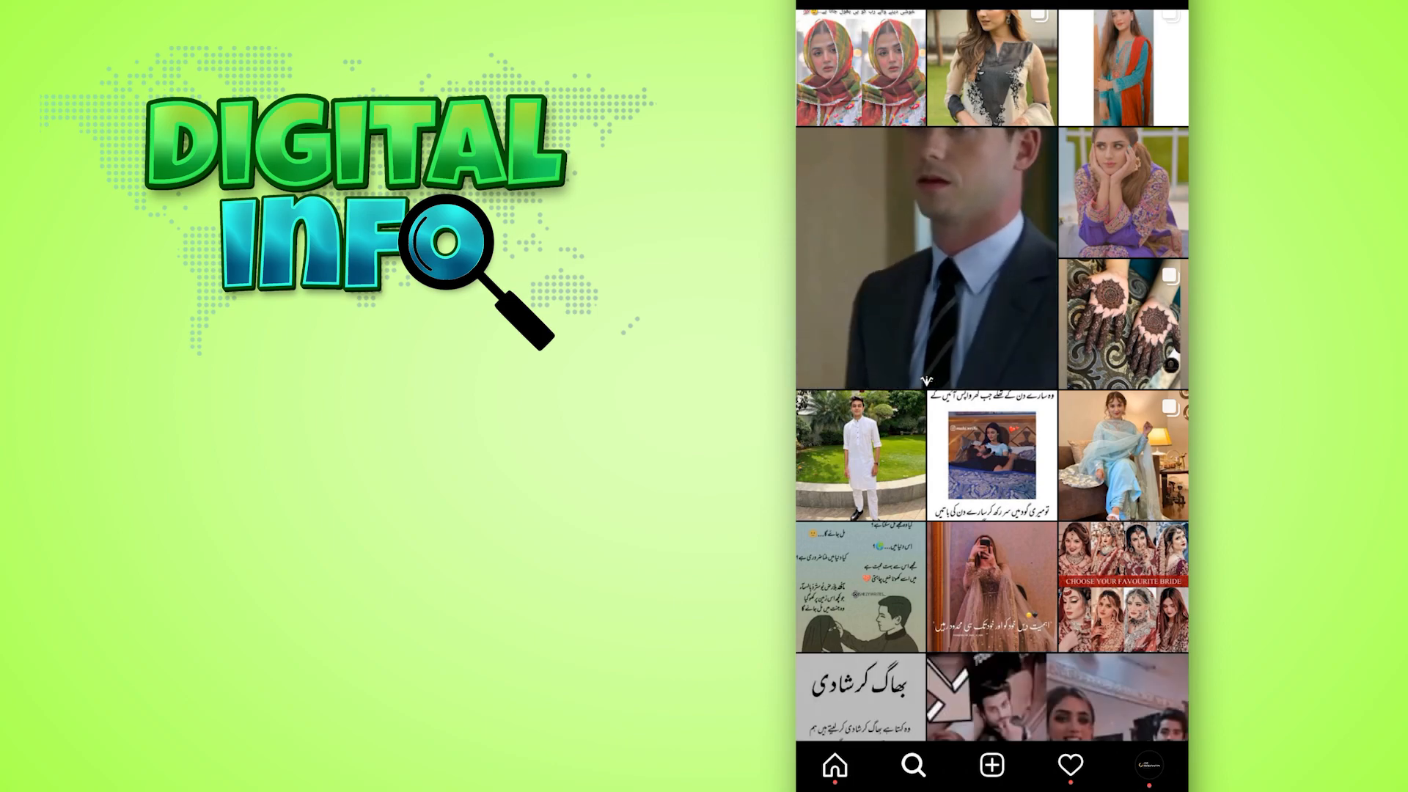
pyautogui.click(848, 459)
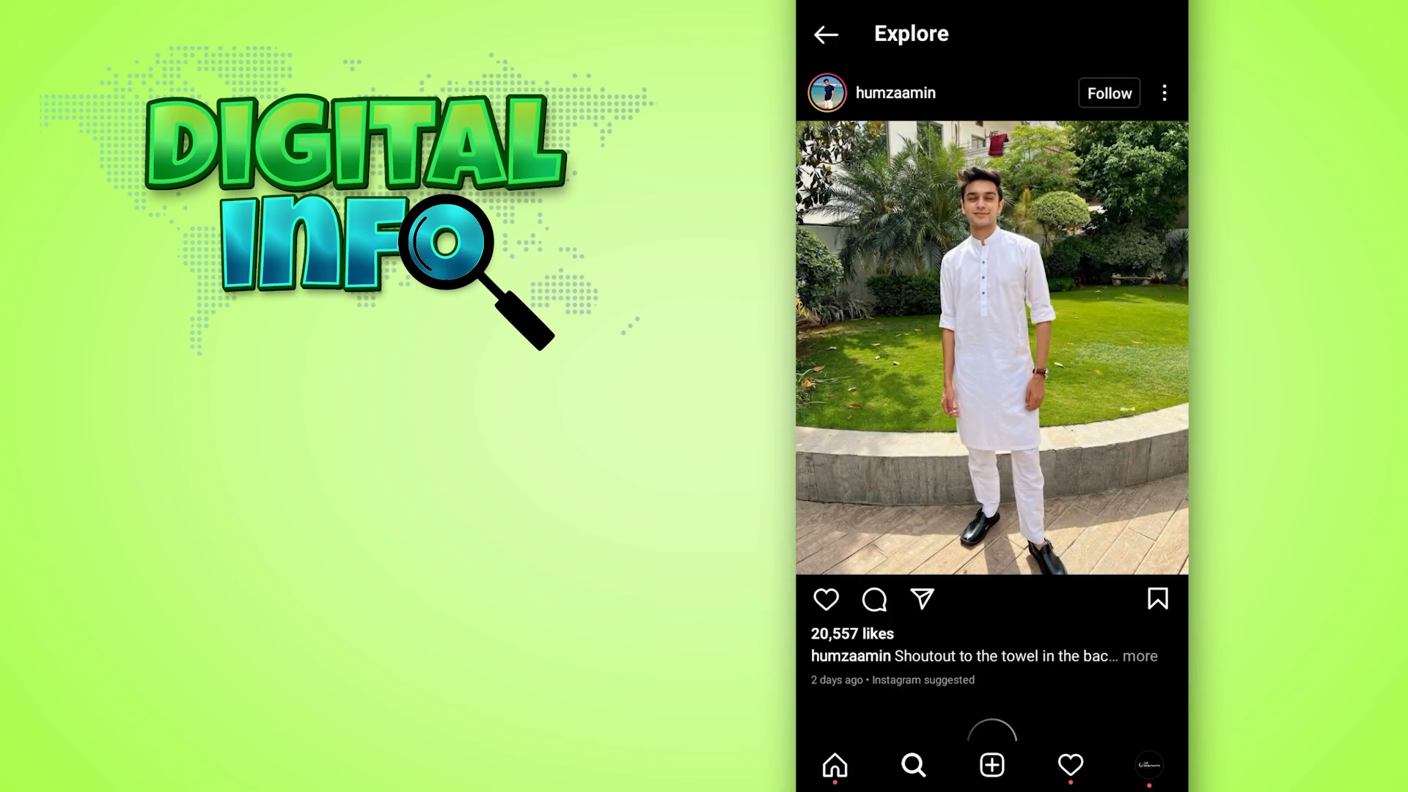
pyautogui.scroll(-3)
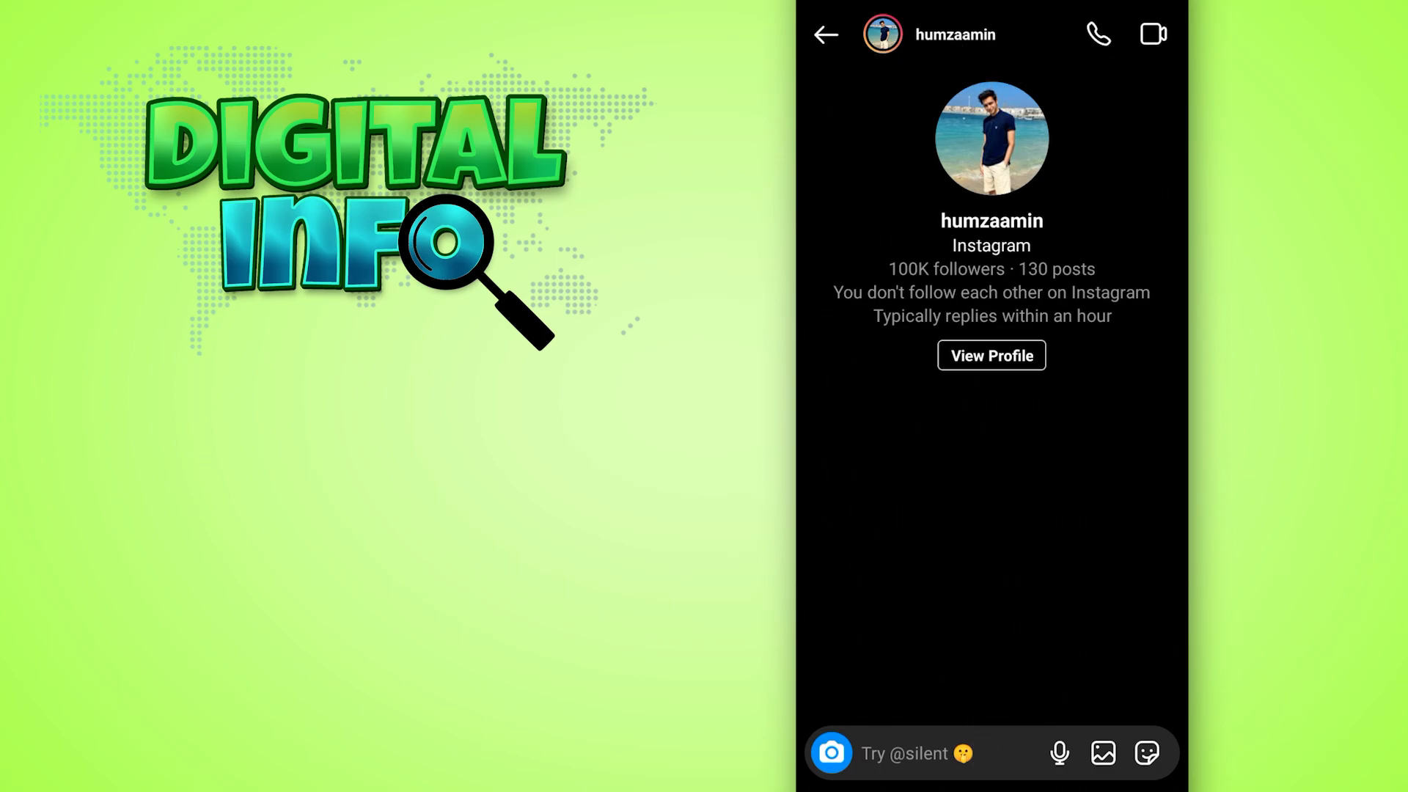
pyautogui.click(930, 753)
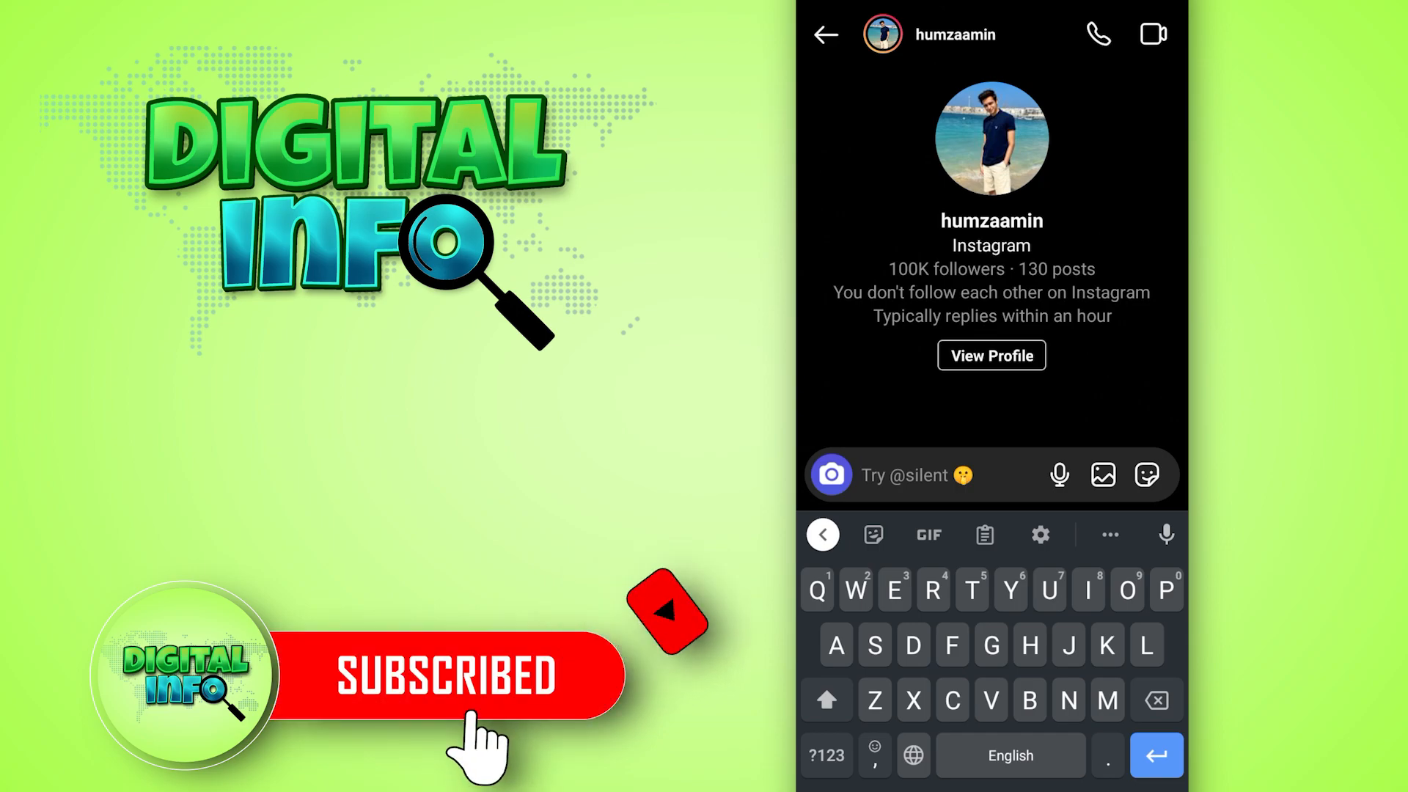
pyautogui.click(446, 684)
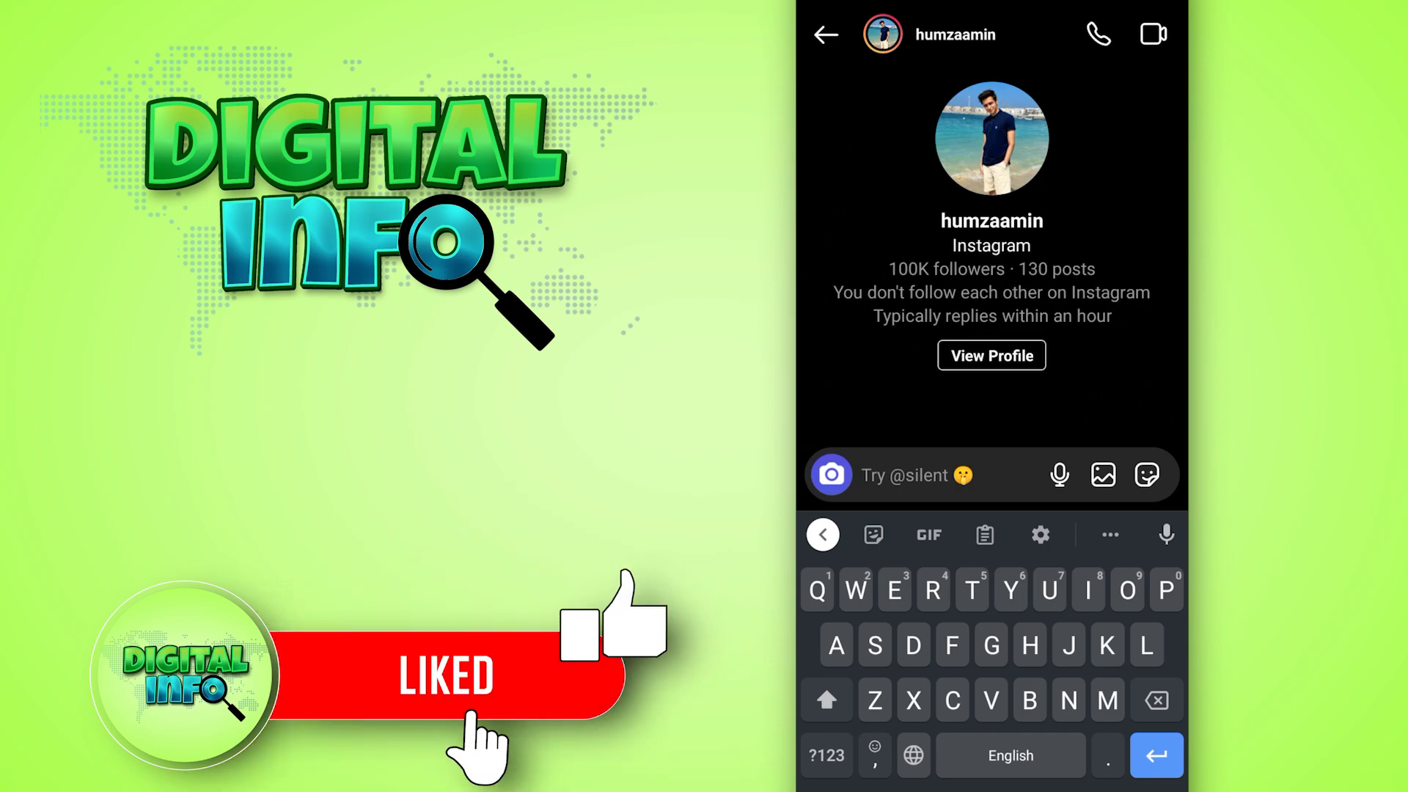